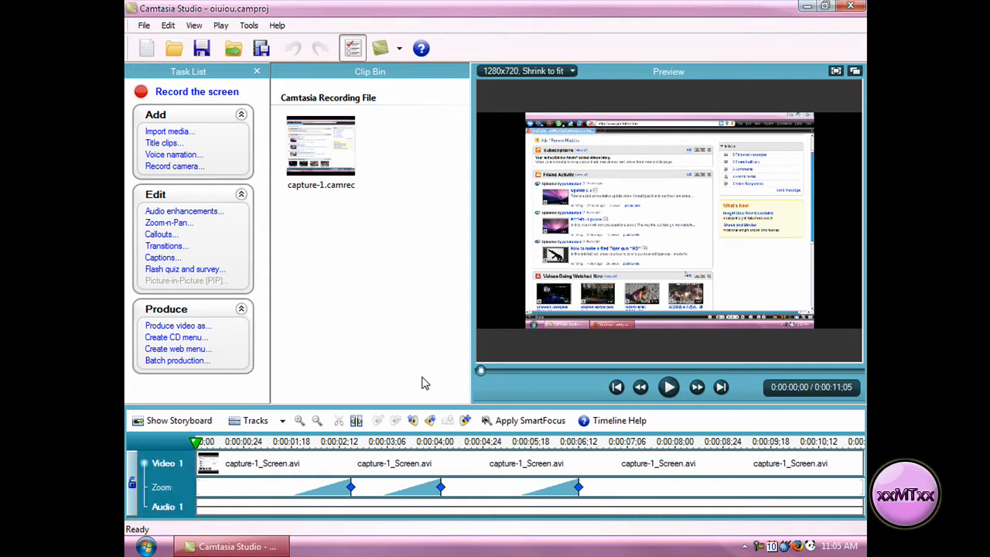
mouse_move(413, 350)
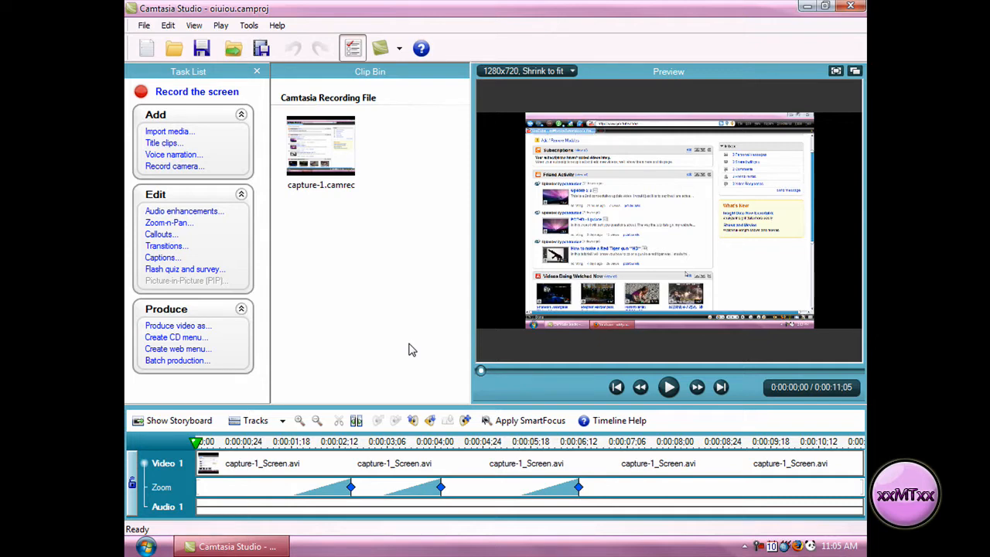
mouse_move(360, 441)
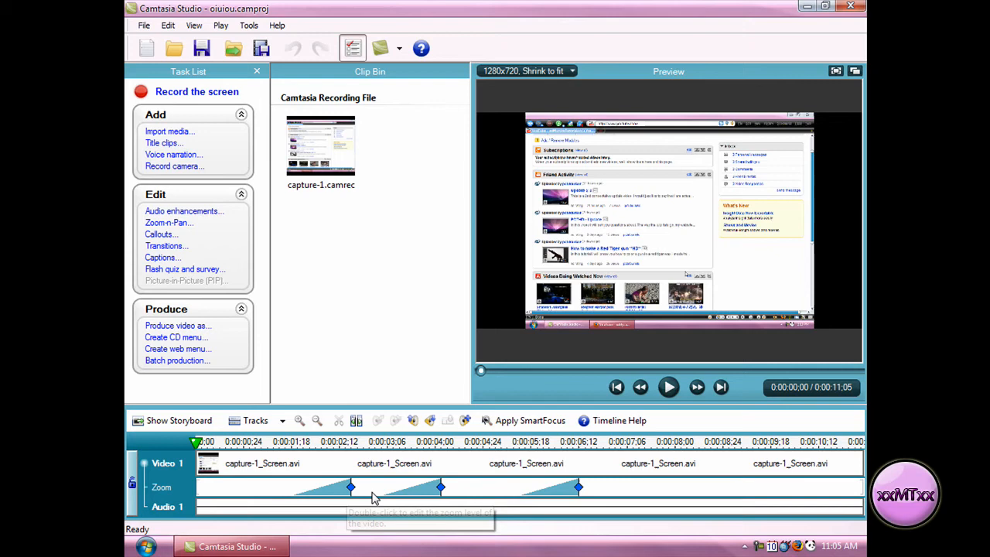
mouse_move(548, 491)
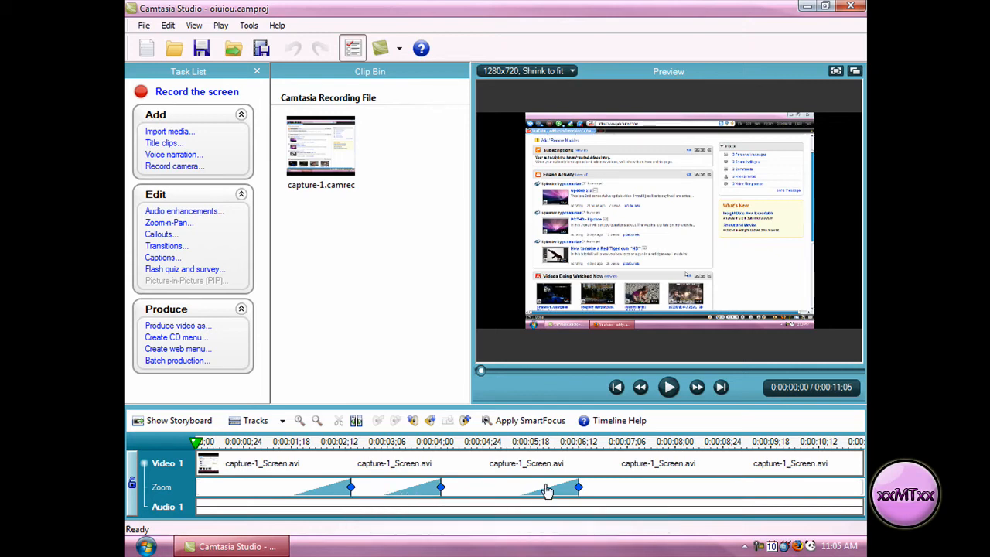
mouse_move(503, 489)
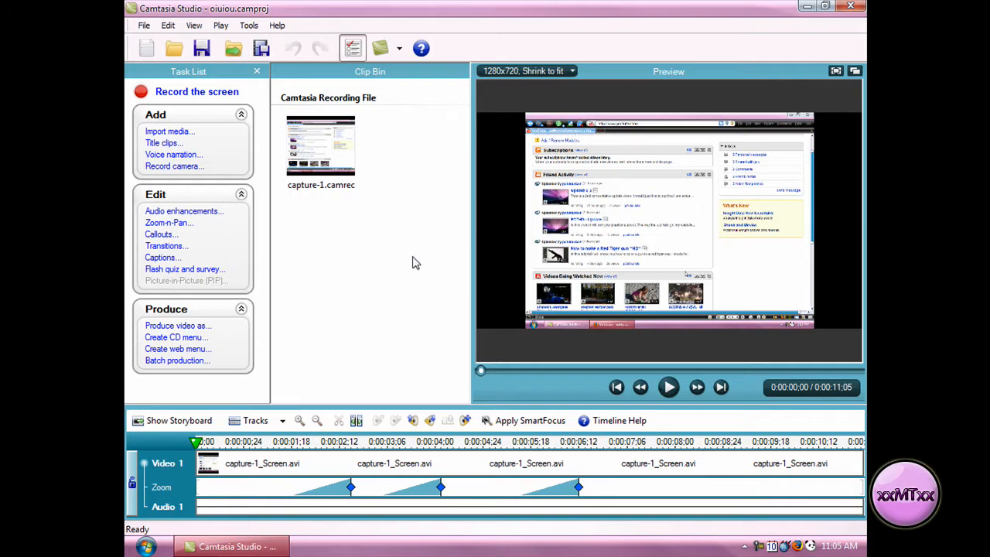
- Open the Tools menu listing Recorder, MenuMaker, Theater and Player
left_click(348, 546)
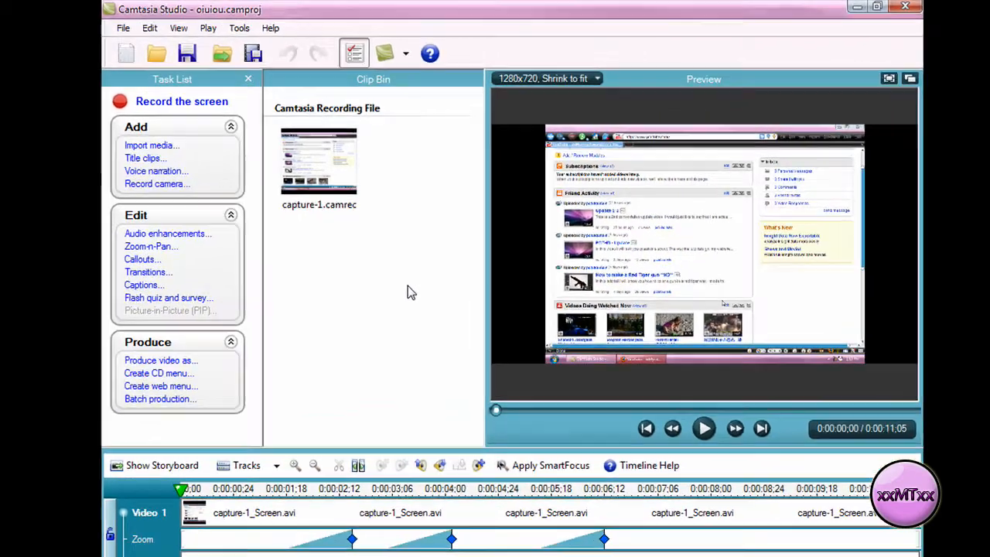
left_click(239, 28)
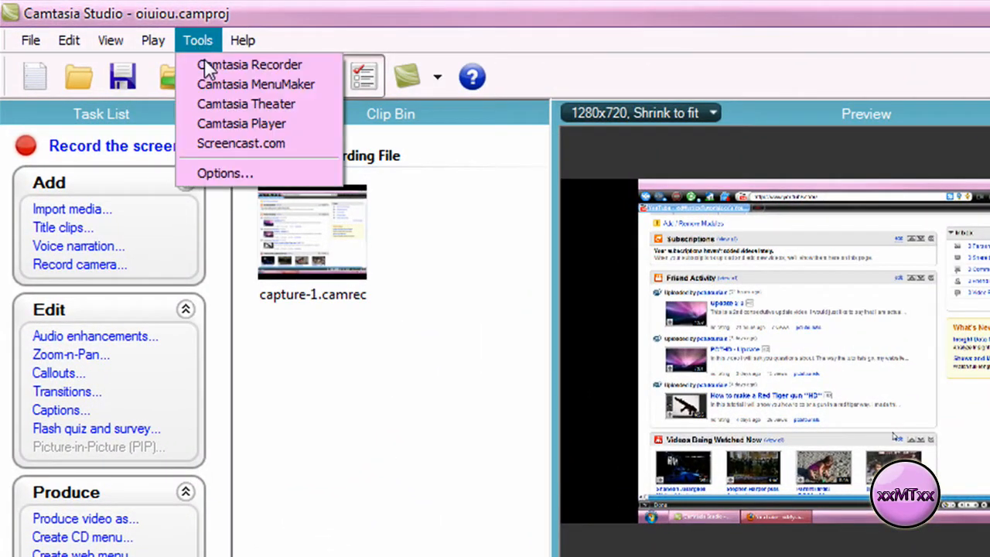
- Uncheck Apply Zoom-n-Pan hints on the Options Zoom tab and close the dialog
left_click(225, 172)
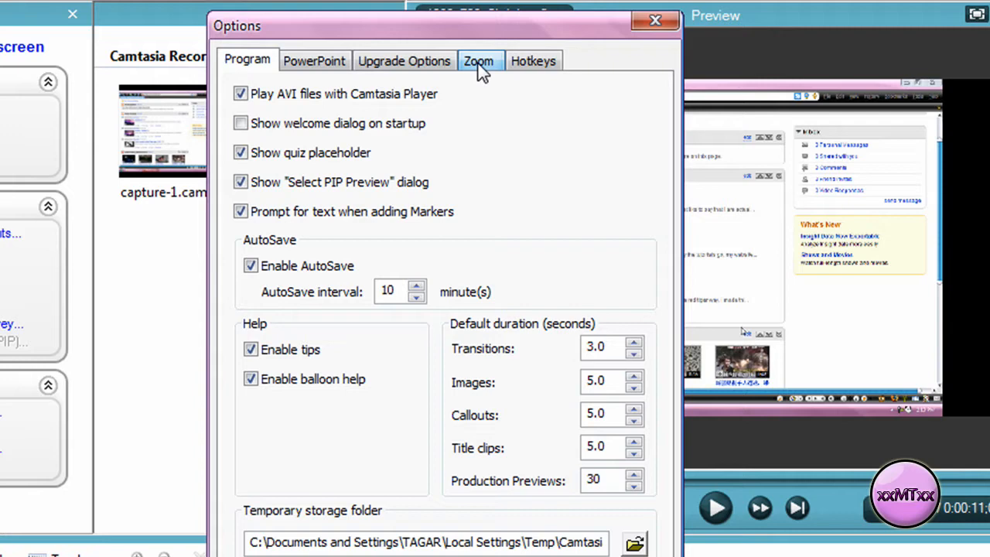
left_click(479, 60)
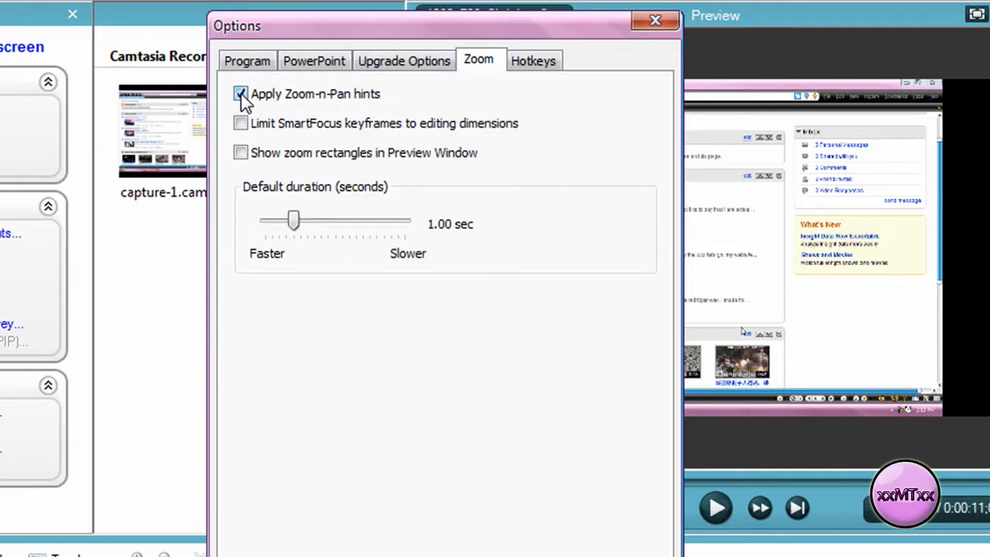
left_click(655, 20)
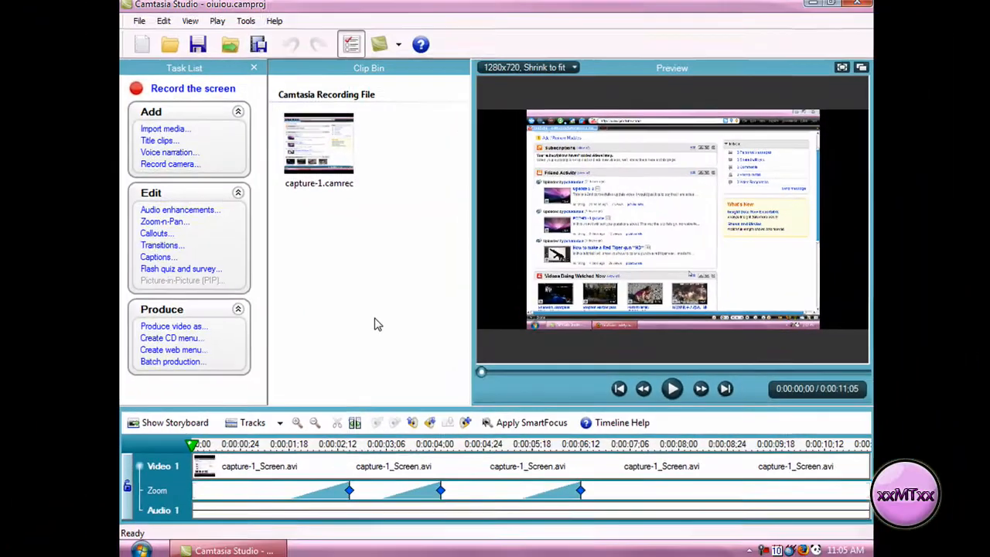
left_click(348, 546)
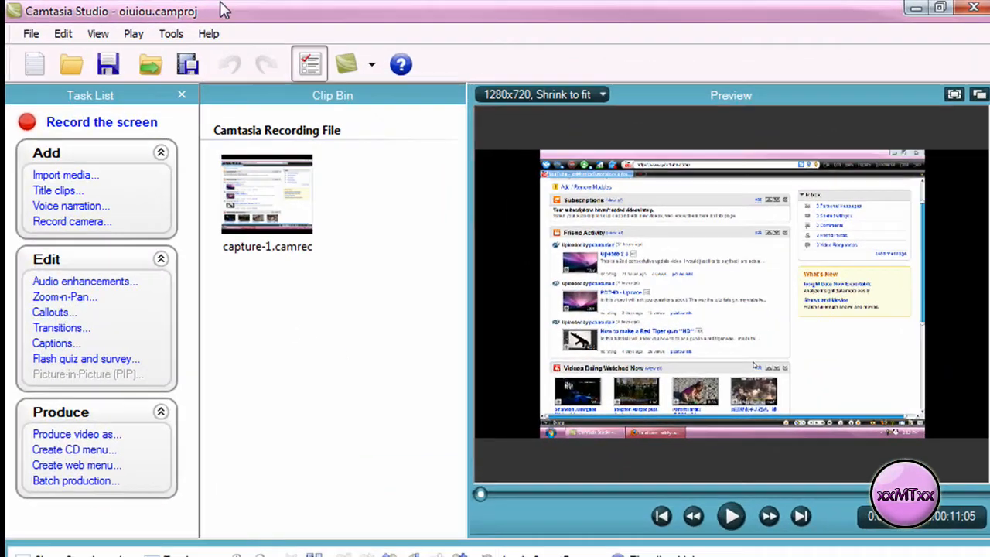
- Re-enable Apply Zoom-n-Pan hints on the Options Zoom tab and confirm with OK
left_click(171, 33)
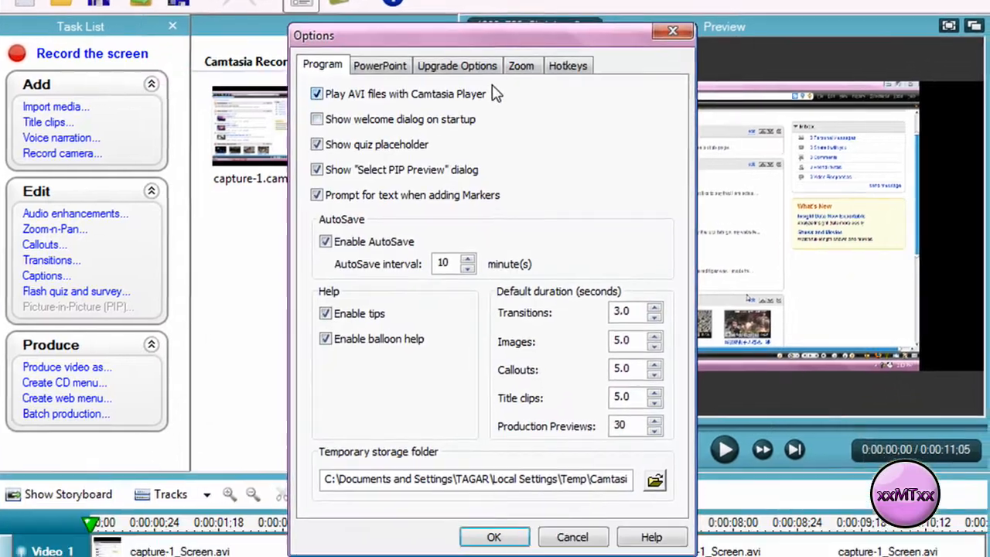
left_click(520, 65)
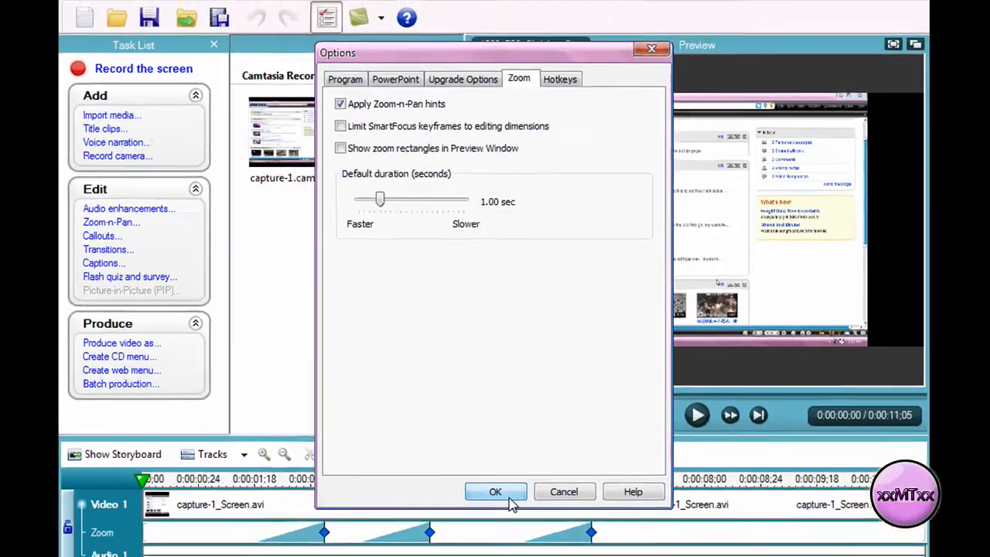
left_click(495, 491)
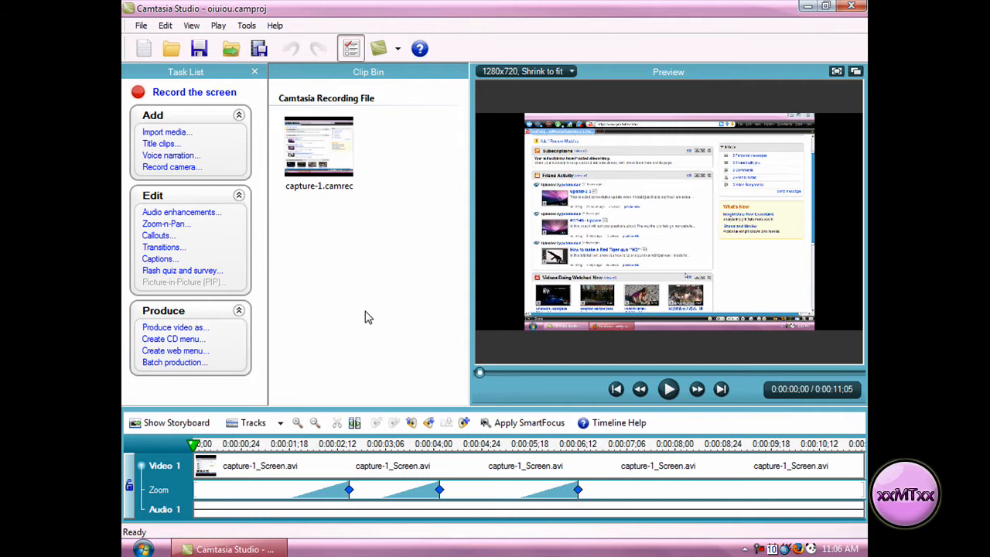
mouse_move(358, 292)
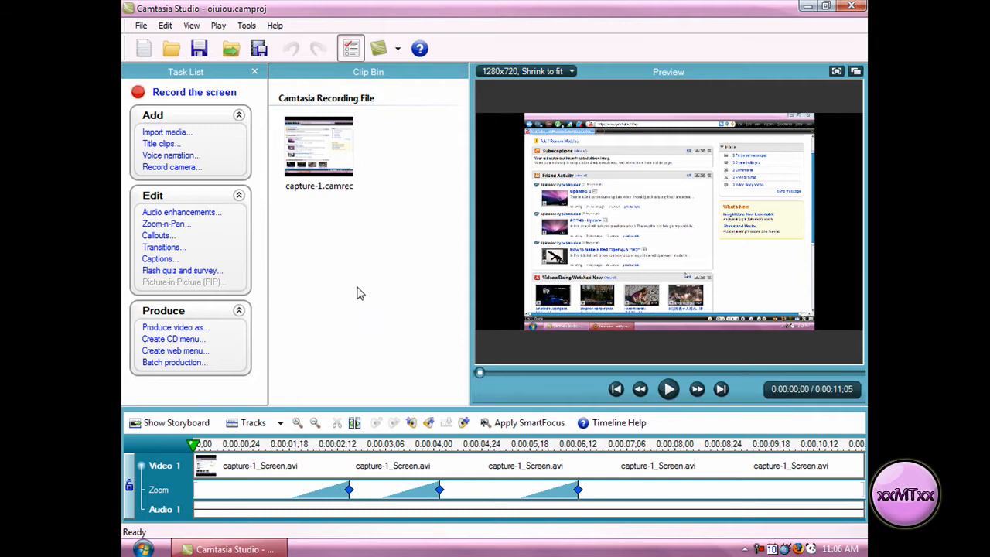